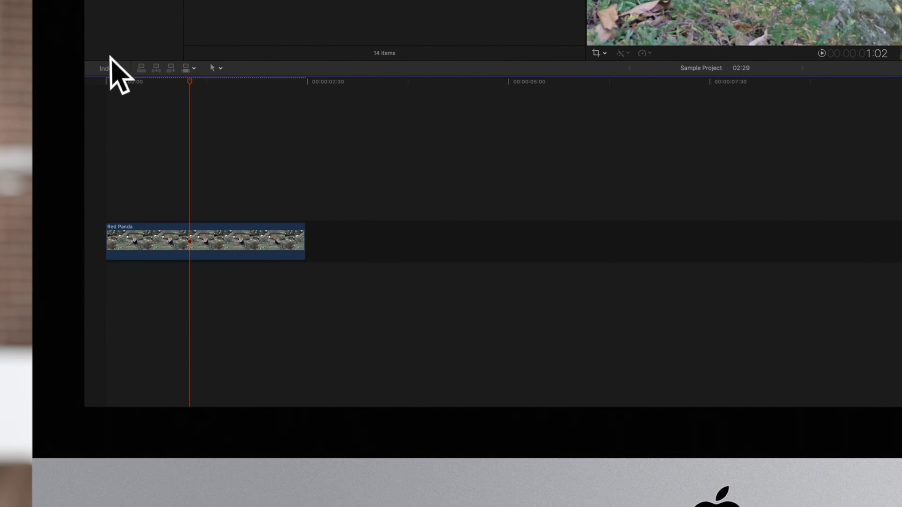
Open the timeline index on its Roles list, showing the Red Panda clip's Video role
click(106, 68)
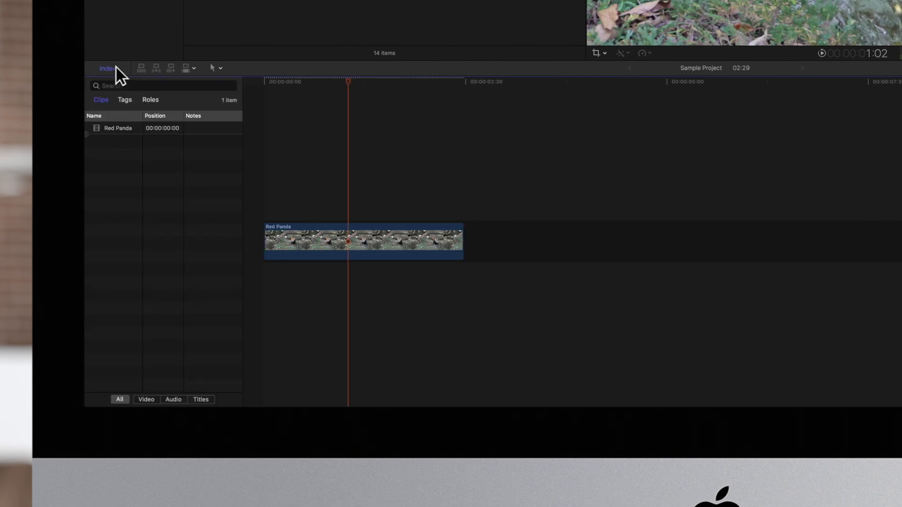
click(150, 99)
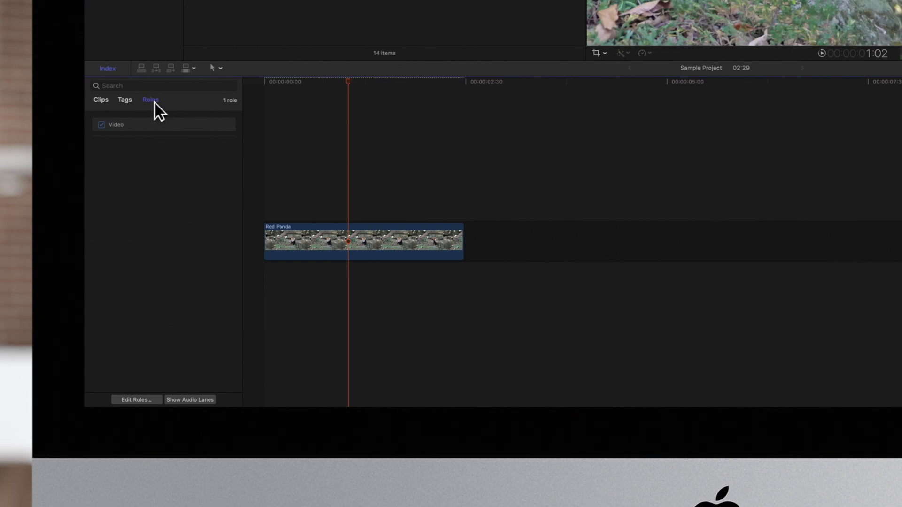
mouse_move(155, 315)
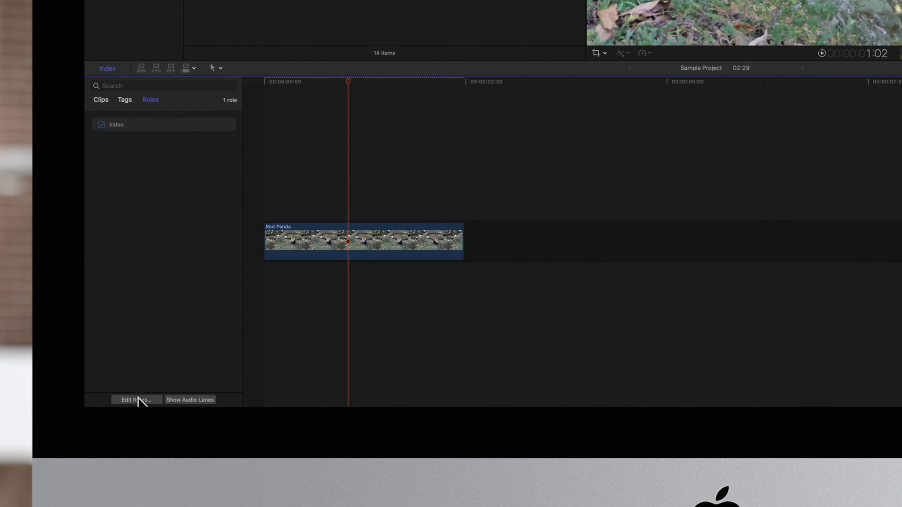
Open Edit Roles and view the library's empty Captions section
click(136, 400)
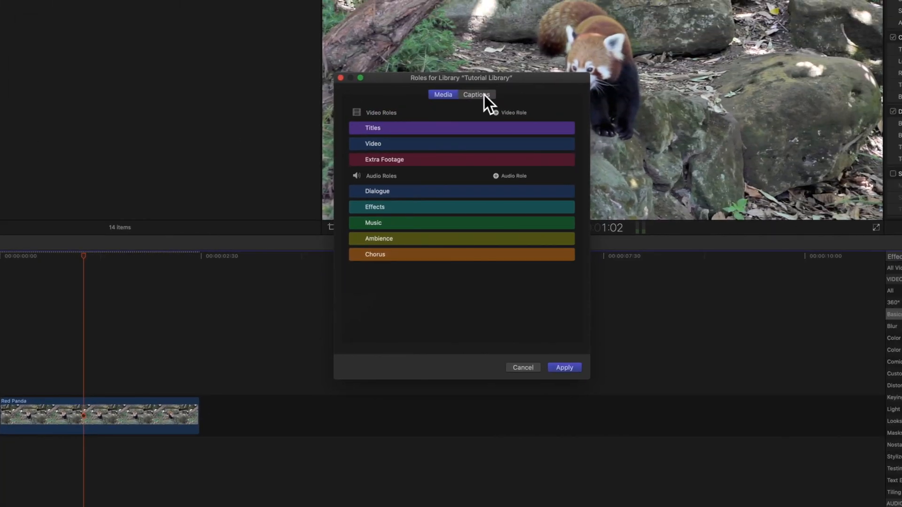
click(476, 94)
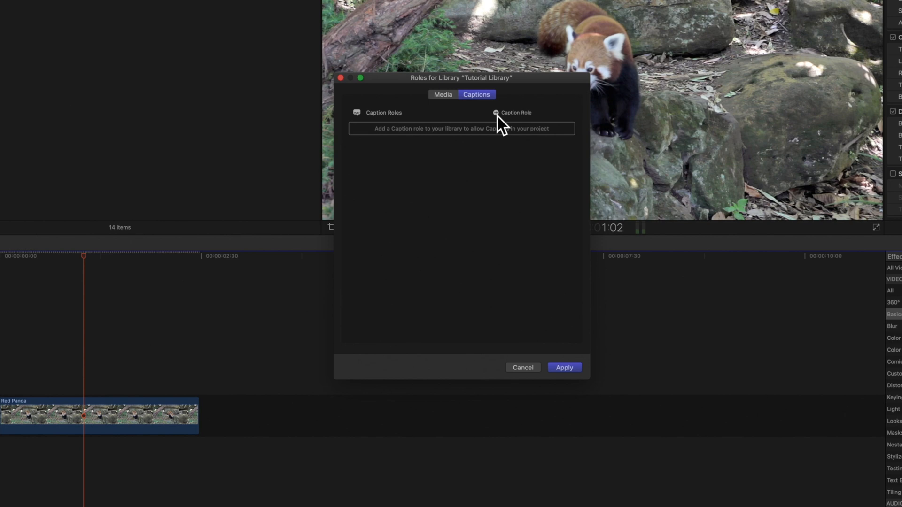
Add a caption role with SRT as its caption format
click(496, 113)
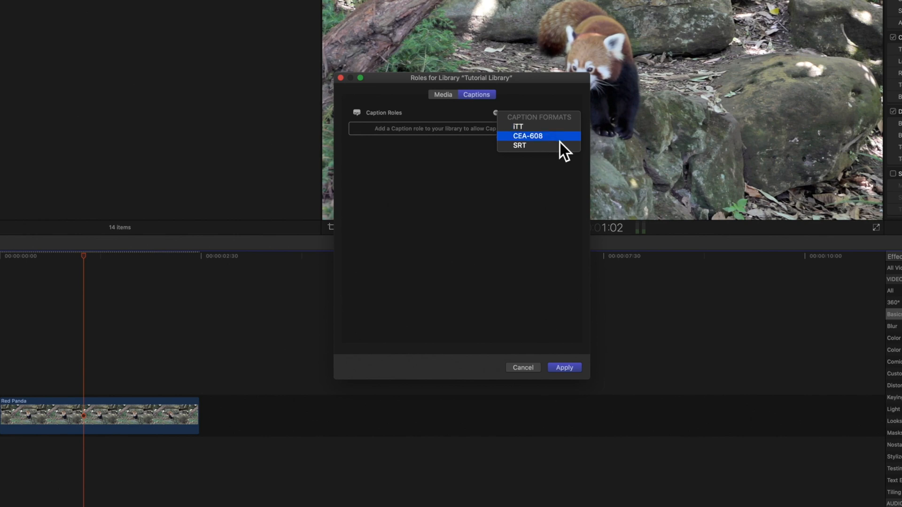
click(538, 136)
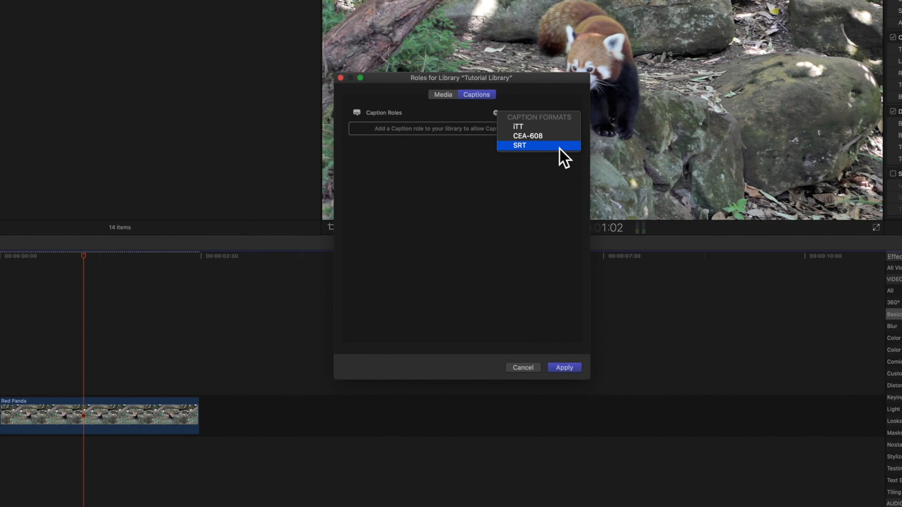
click(519, 145)
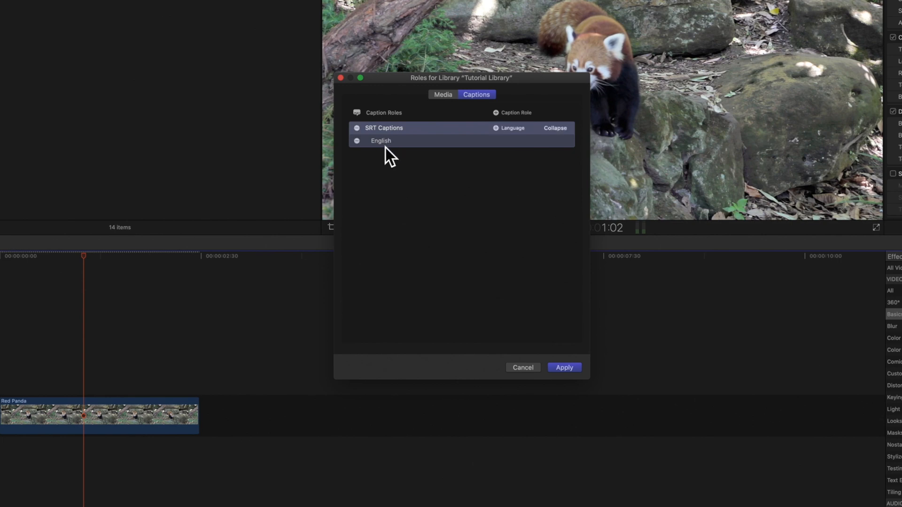
click(381, 141)
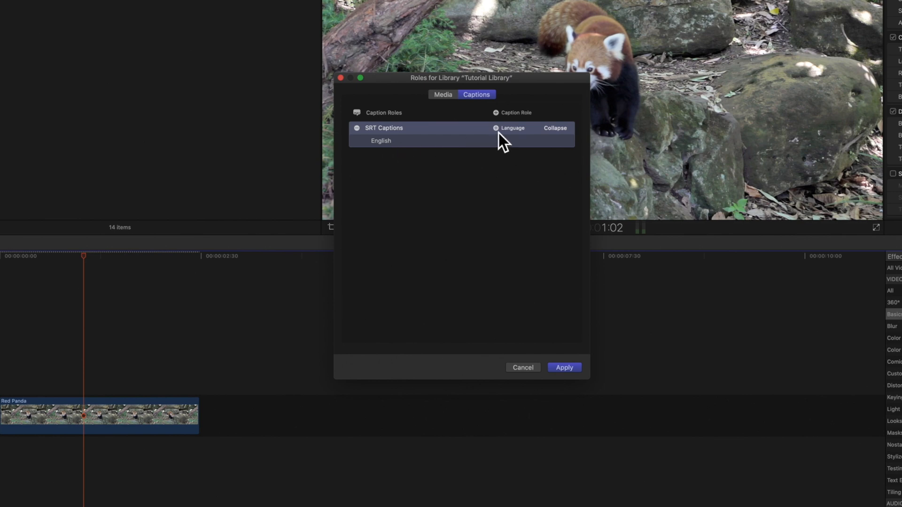
click(494, 128)
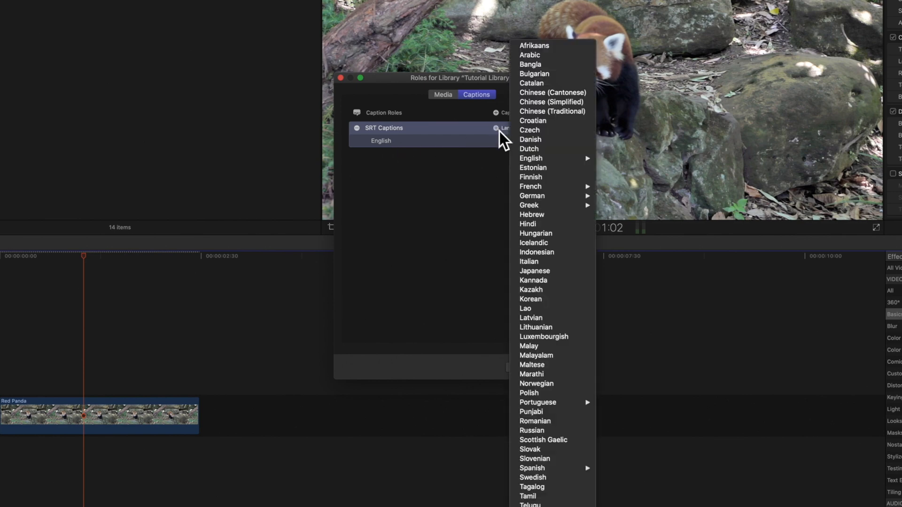
mouse_move(531, 197)
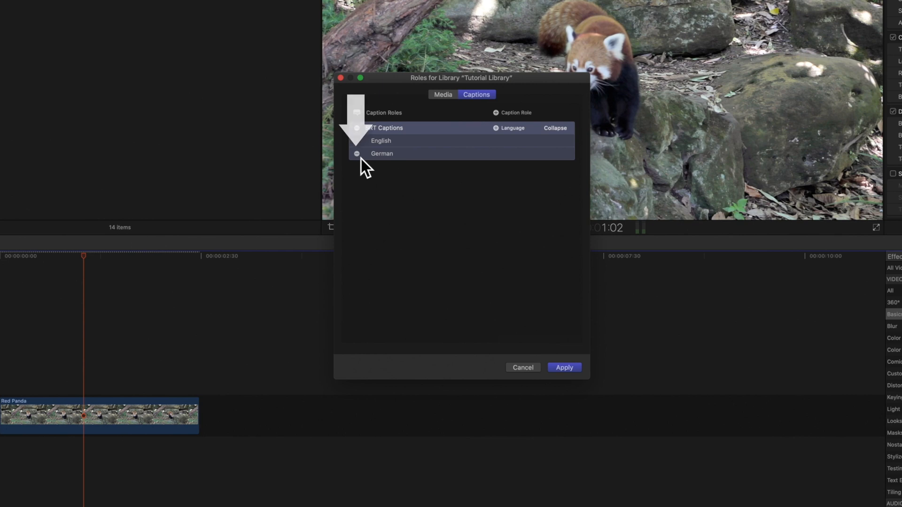
Remove the German sub-role and apply the SRT caption role with English only
click(357, 153)
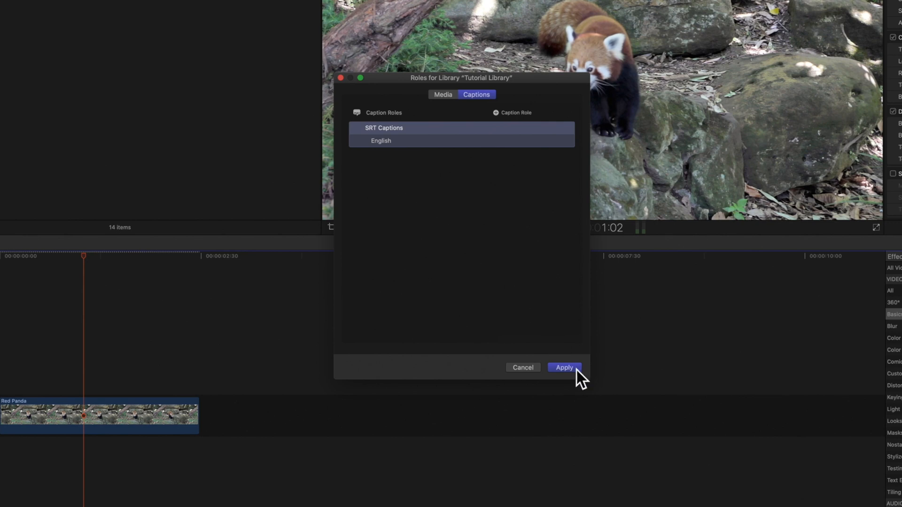
click(563, 367)
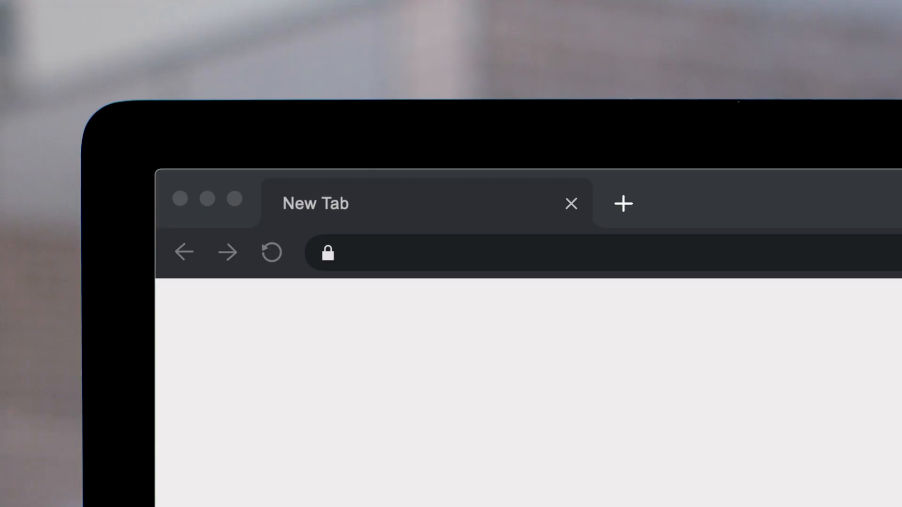
Go to pixelfilmstudios.com and scroll through the Featured Final Cut Pro X Plugins
text(pixelfilmstudios.com)
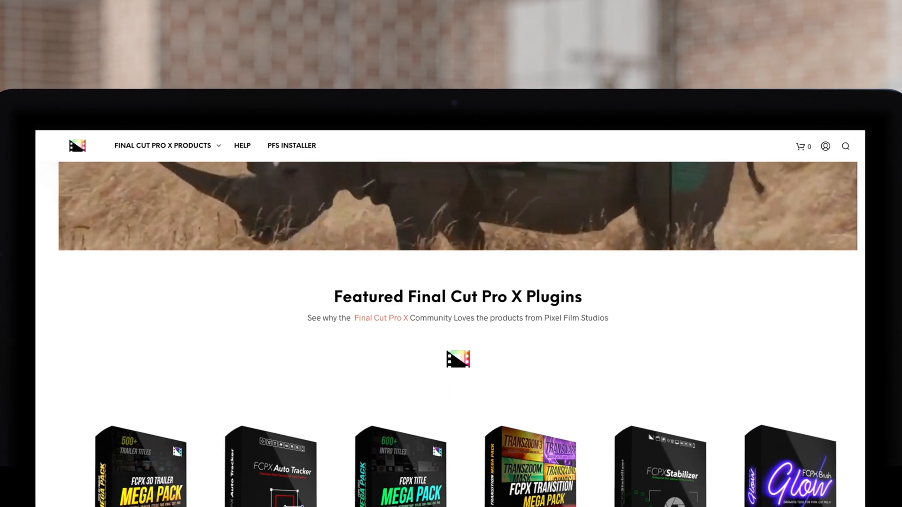
scroll(down, 3)
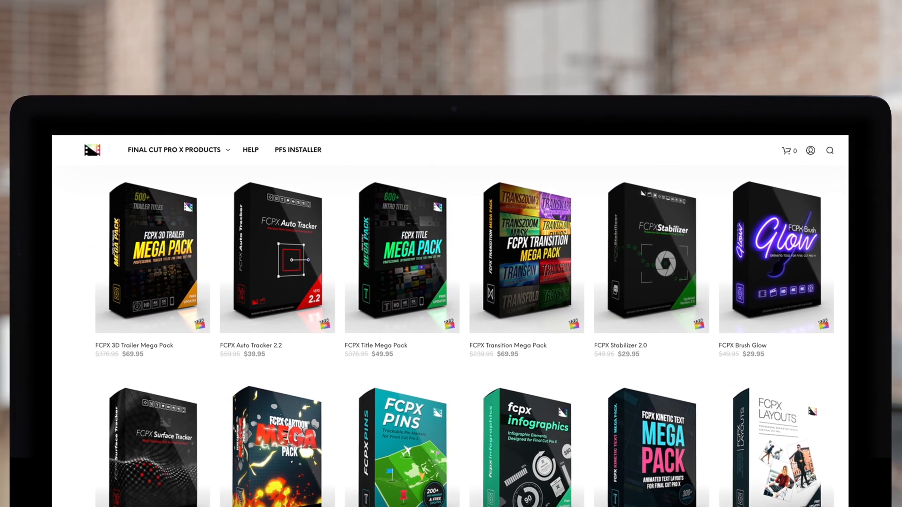
scroll(down, 3)
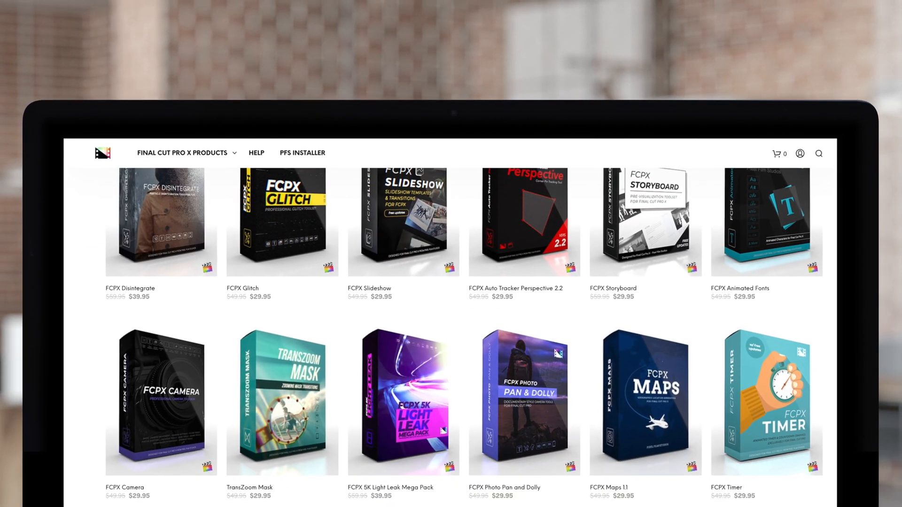